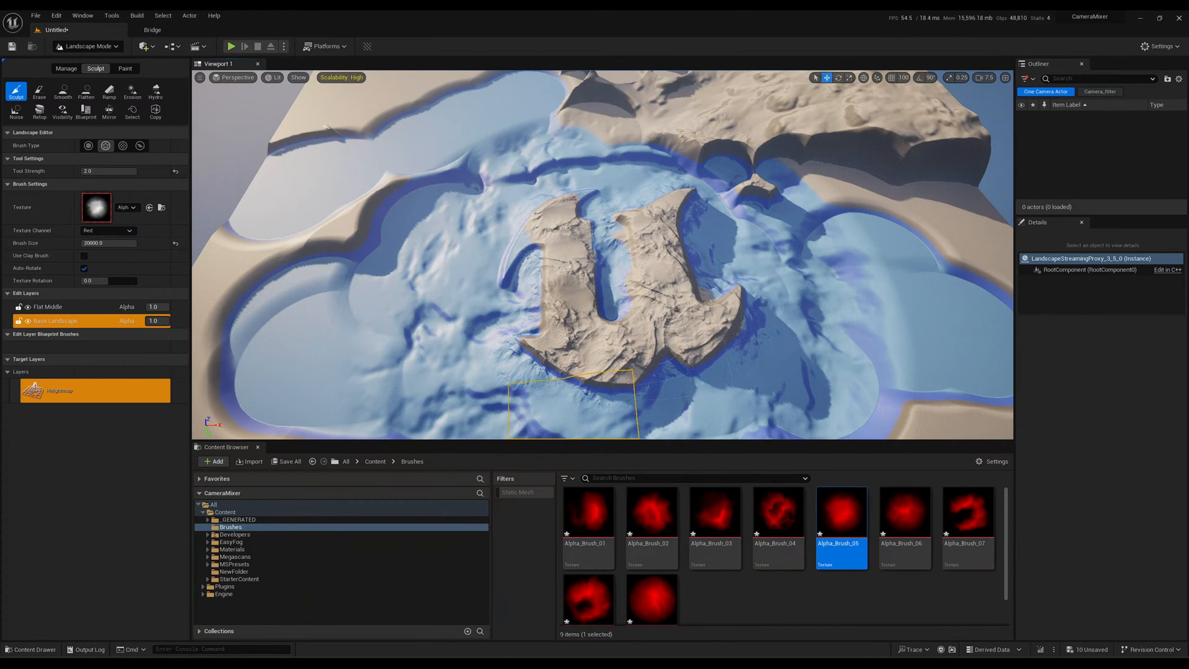
# - Assign Alpha_Brush_03 from the Content Browser to the sculpt brush Texture slot
pyautogui.click(713, 514)
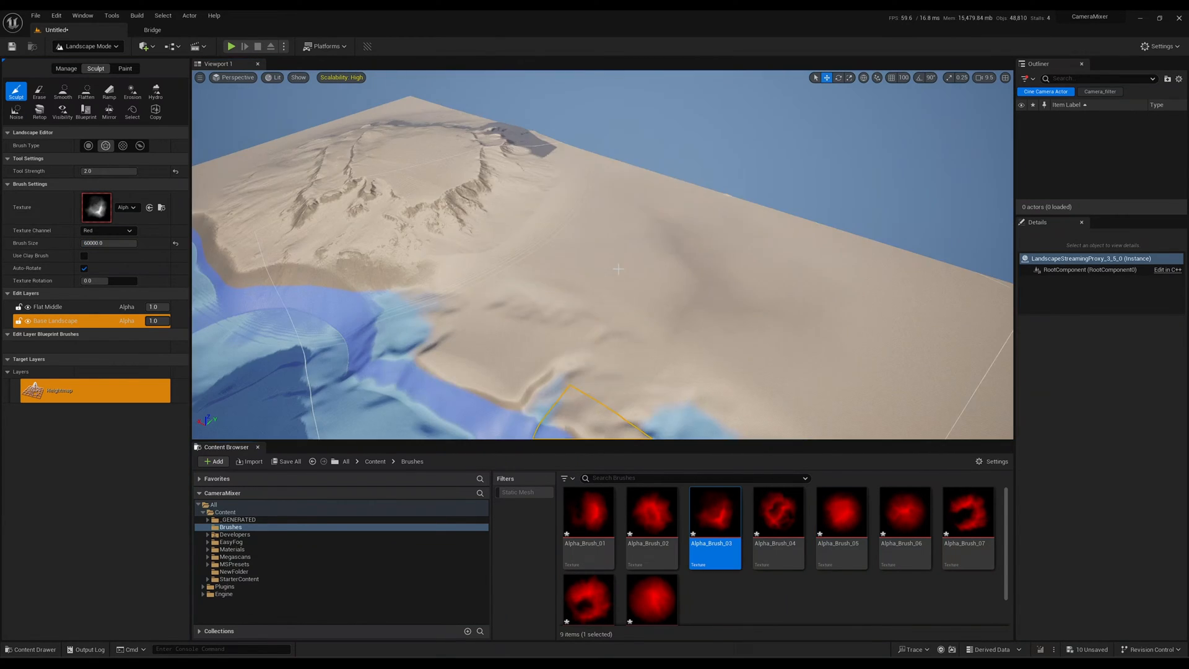
pyautogui.click(904, 512)
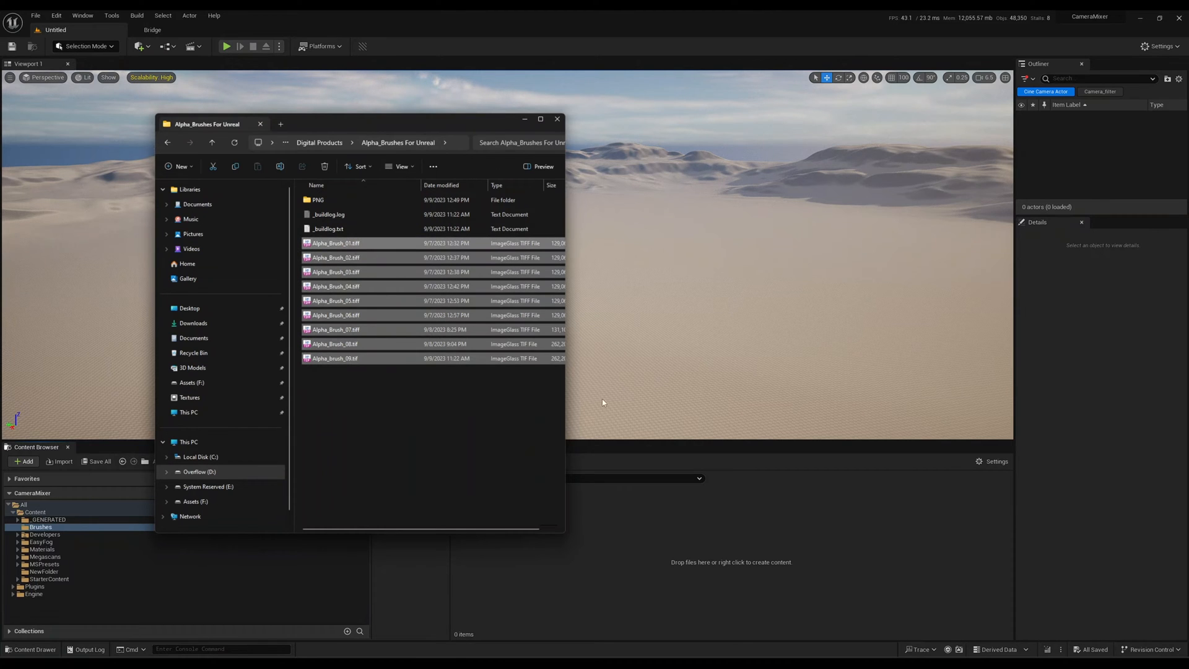
# - Select all Alpha_Brush TIFF files in the Alpha_Brushes For Unreal folder
pyautogui.click(86, 46)
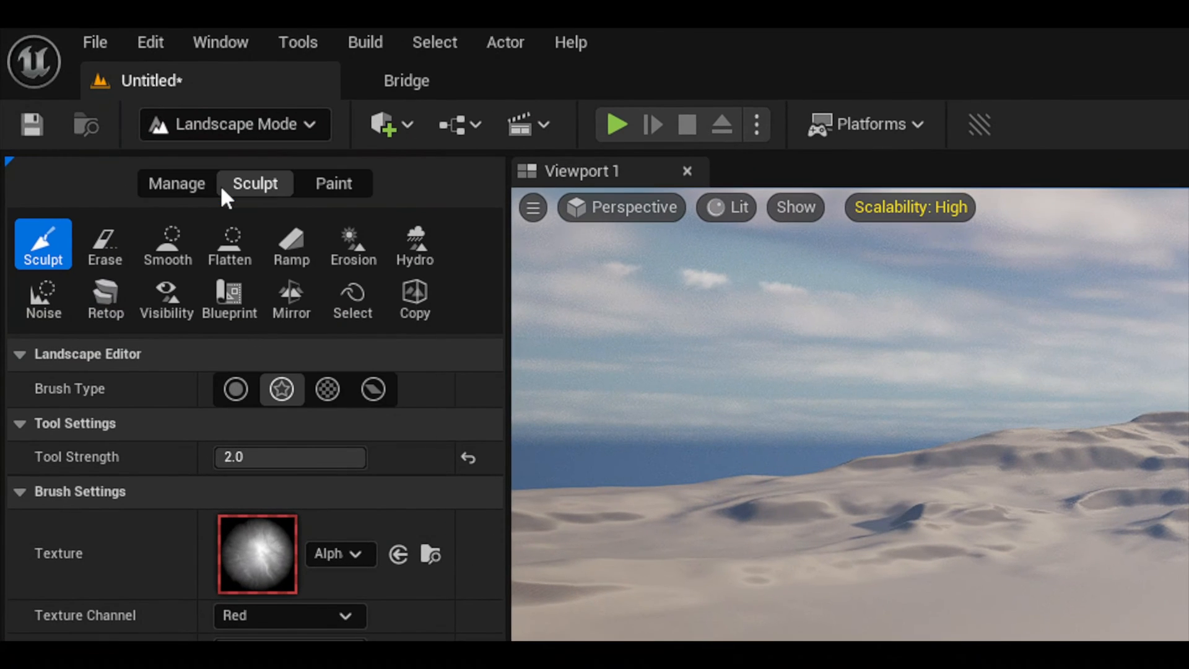
pyautogui.moveTo(135, 241)
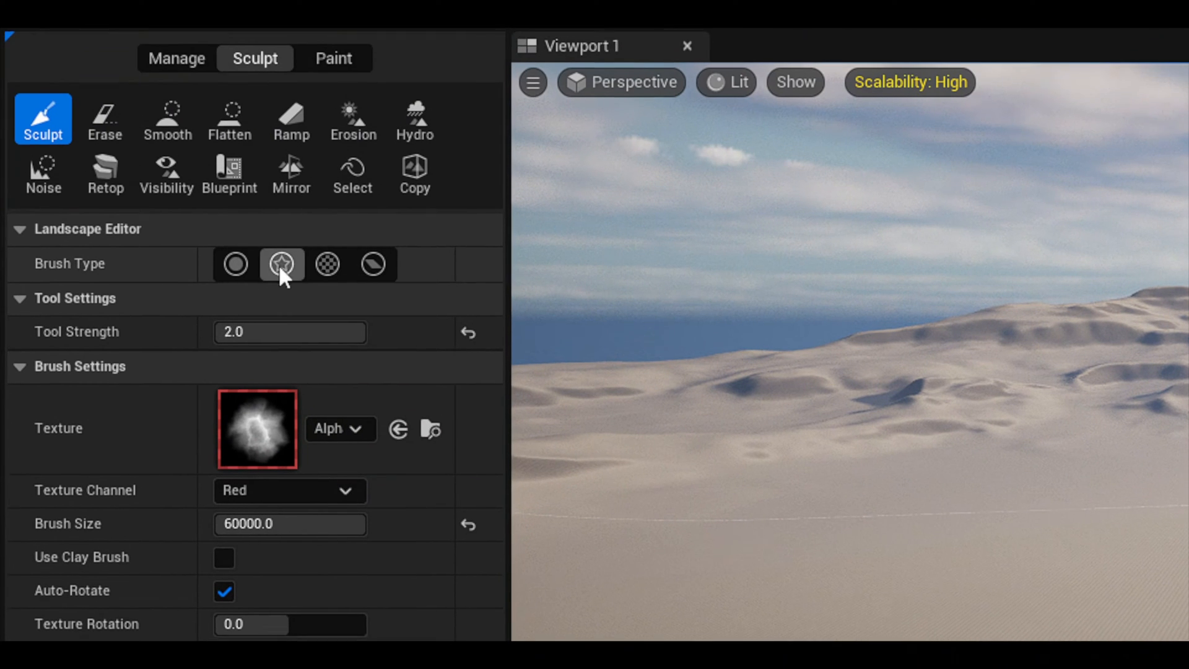
# - Scroll the Sculpt panel to reach the alpha brush settings with size 60000
pyautogui.scroll(-3)
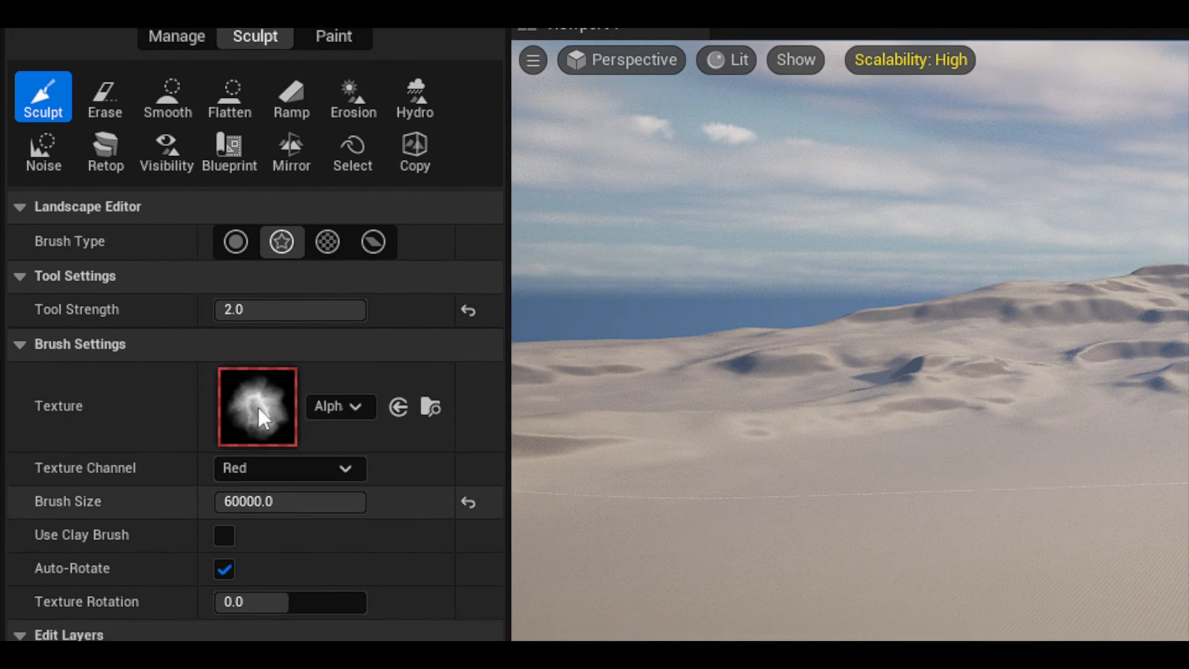